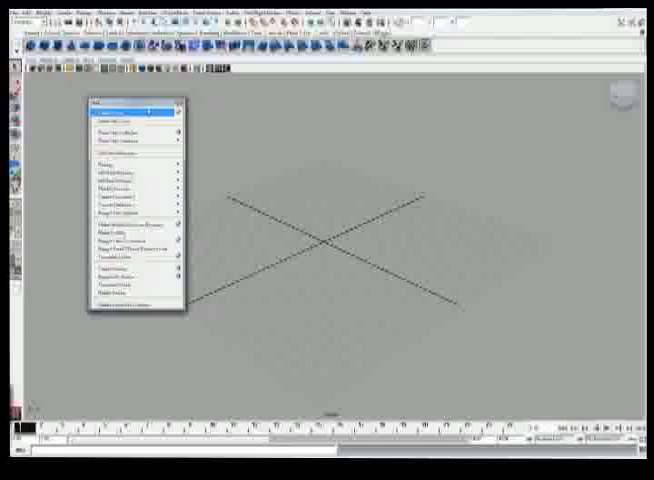
pyautogui.moveTo(130, 118)
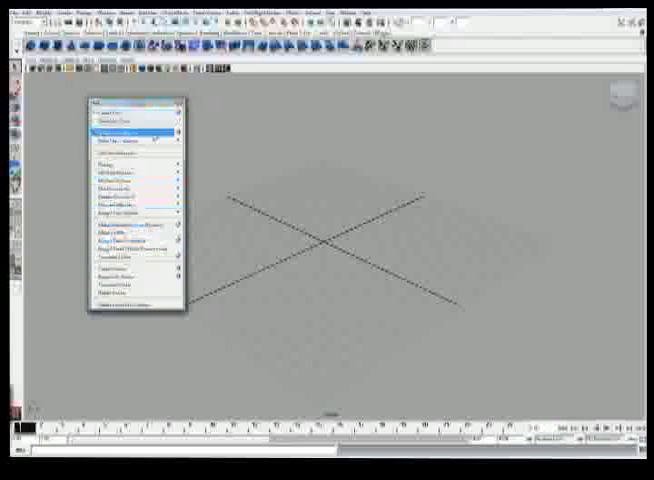
pyautogui.moveTo(135, 110)
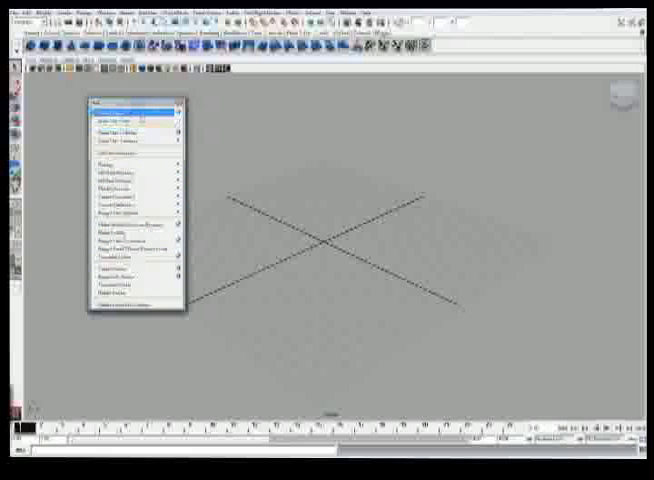
# Open the Create Hair Options dialog and pick a different hair Output type from its dropdown.
pyautogui.click(116, 108)
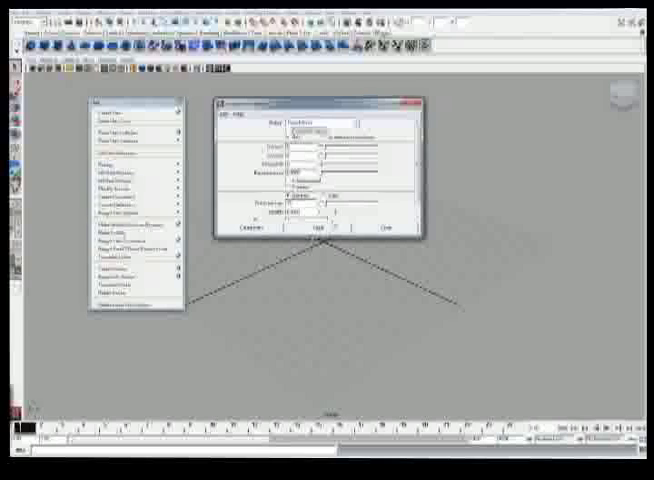
pyautogui.click(330, 127)
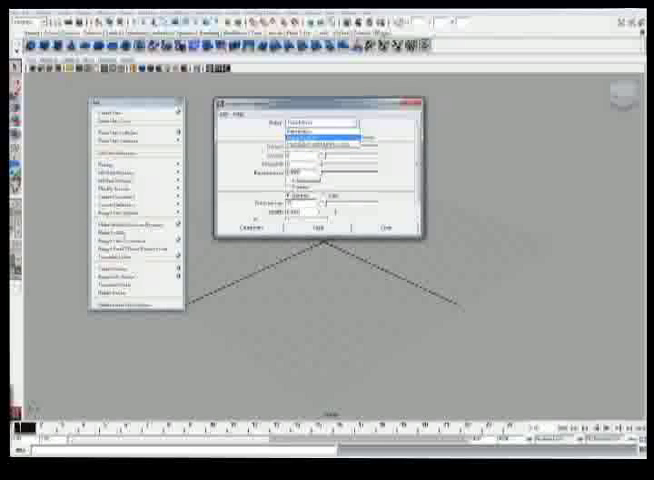
pyautogui.click(330, 124)
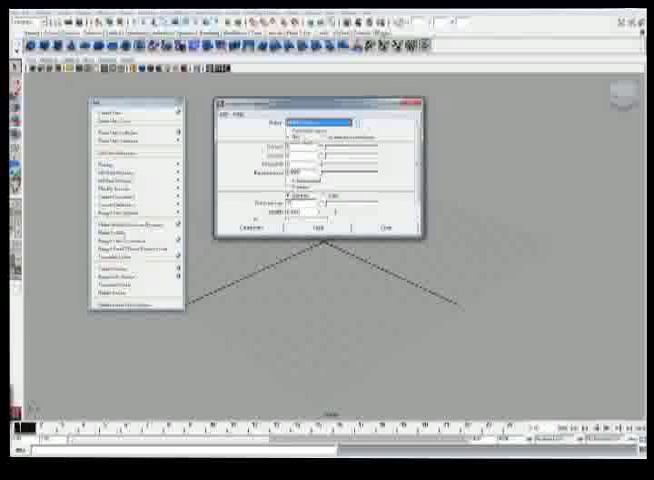